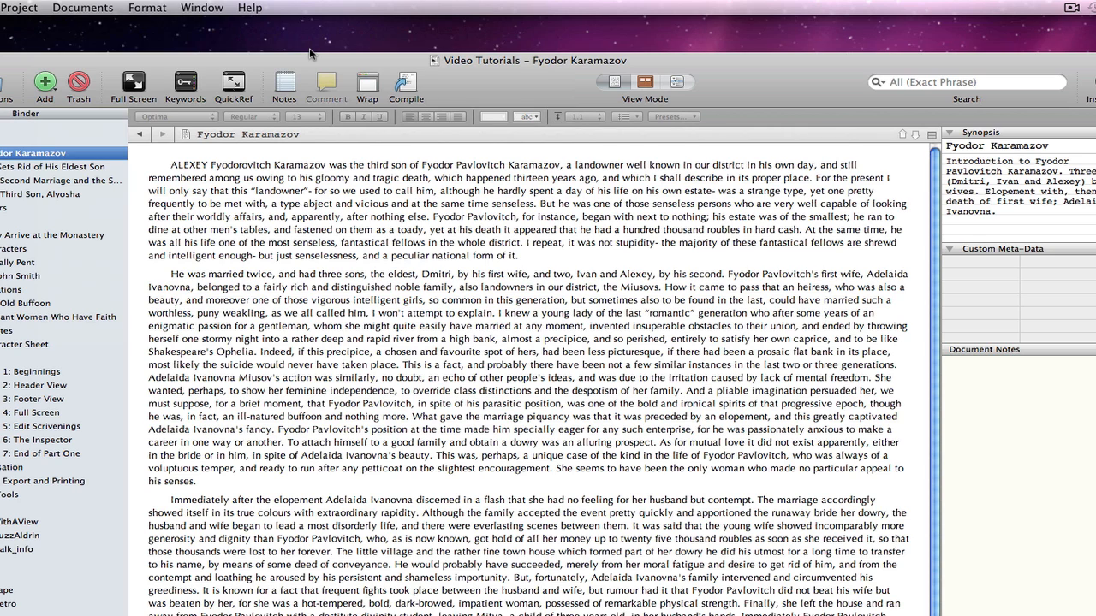
# Show the Fyodor Karamazov document's snapshots list in the Inspector via Documents > Snapshots
pyautogui.click(96, 7)
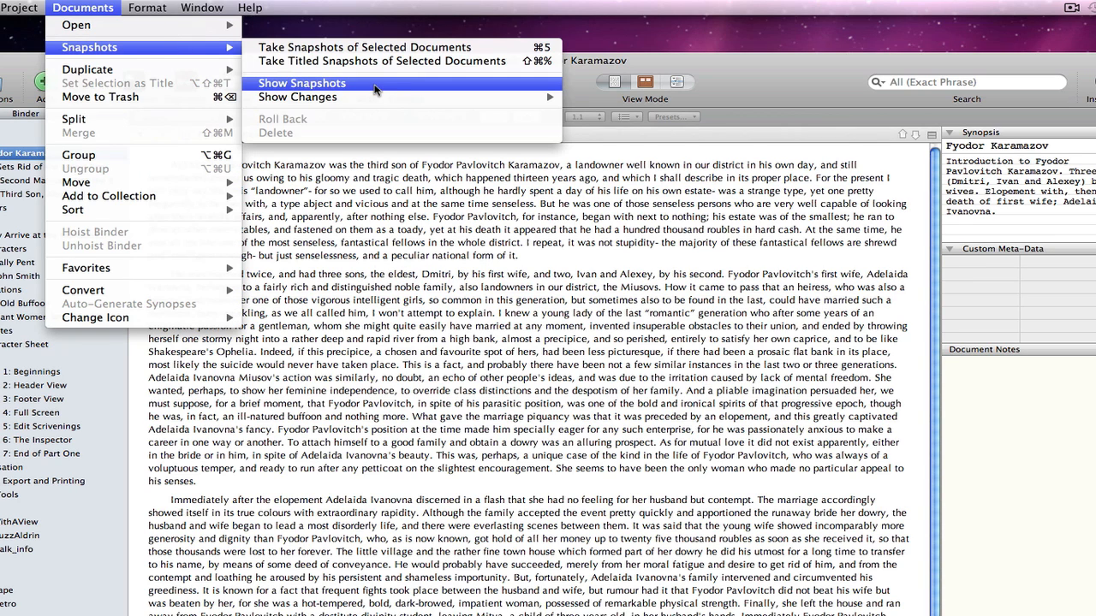
pyautogui.click(301, 83)
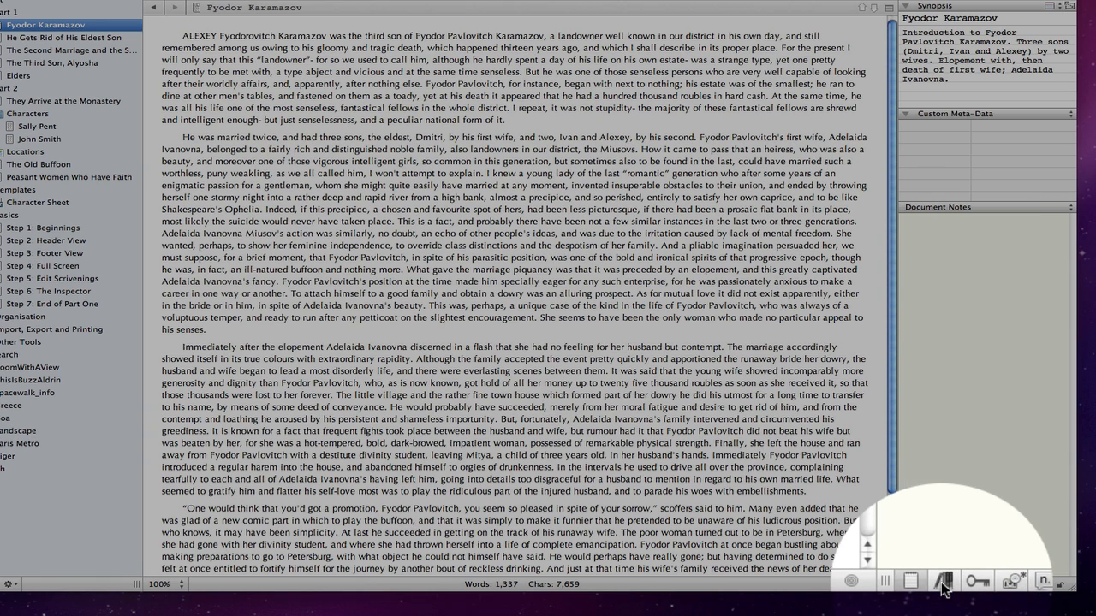
pyautogui.click(955, 582)
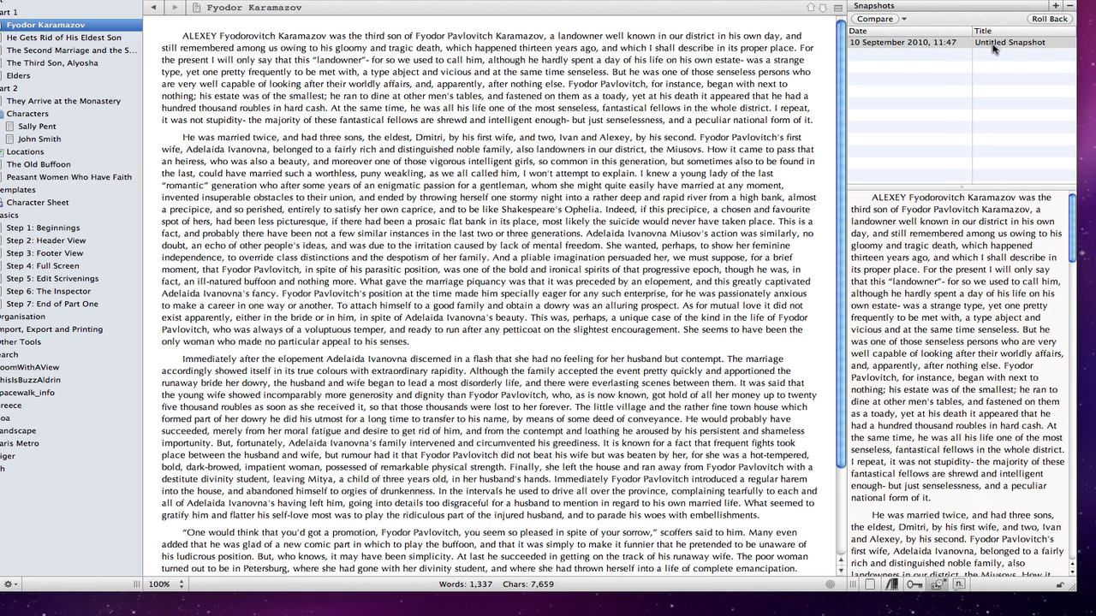
# Rename the untitled snapshot to 'First Snapshot'
pyautogui.doubleClick(1010, 39)
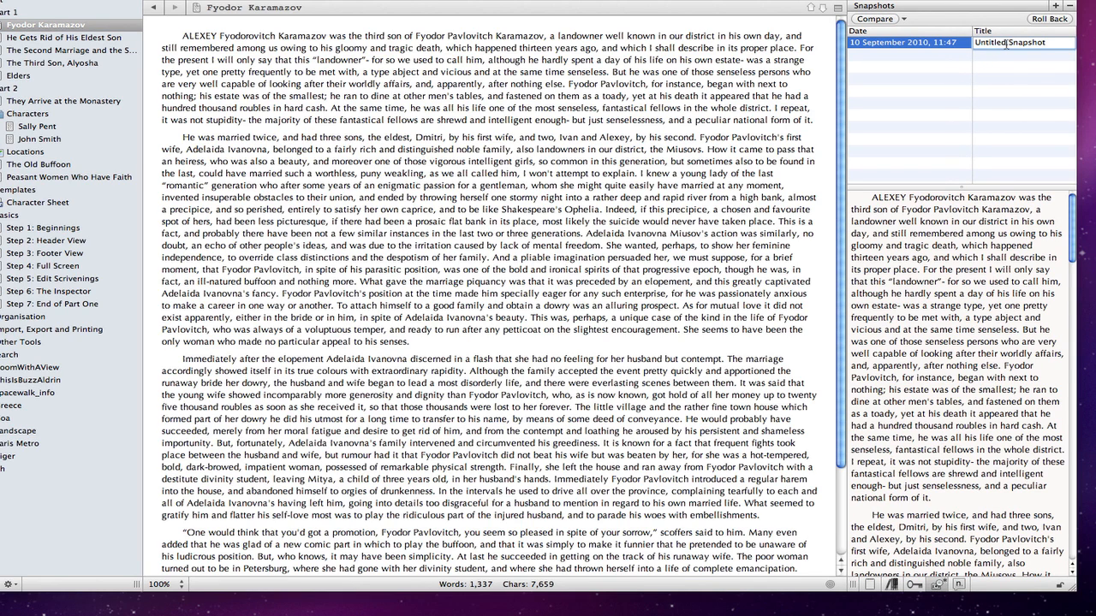
pyautogui.write('First Snapshot')
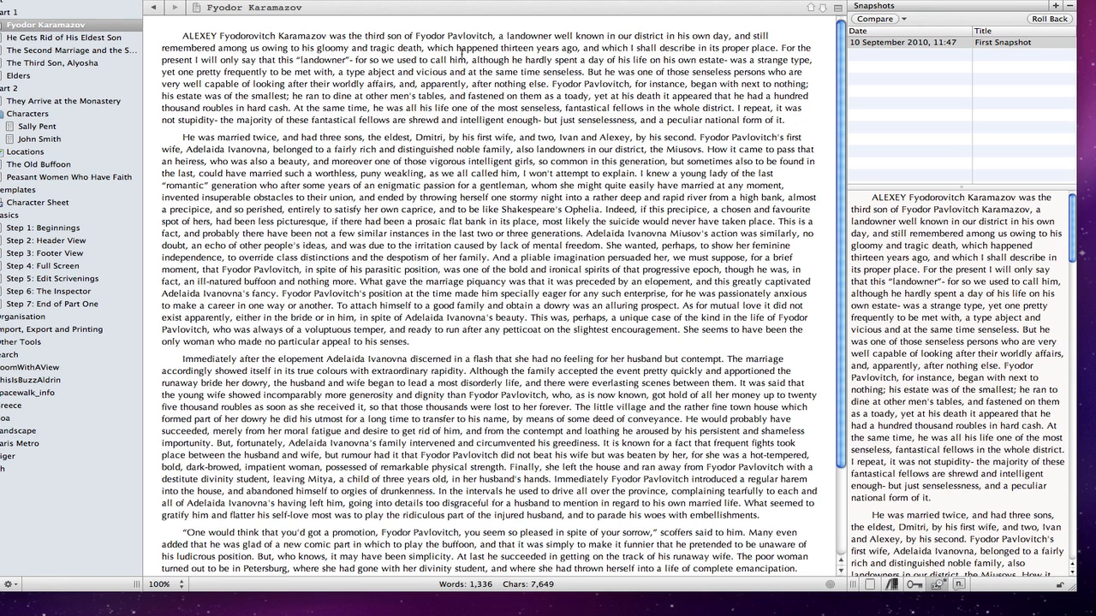
# Edit the opening paragraph, replacing a selected sentence with 'Add text here'
pyautogui.moveTo(295, 108); pyautogui.dragTo(785, 120)
pyautogui.write(' more than')
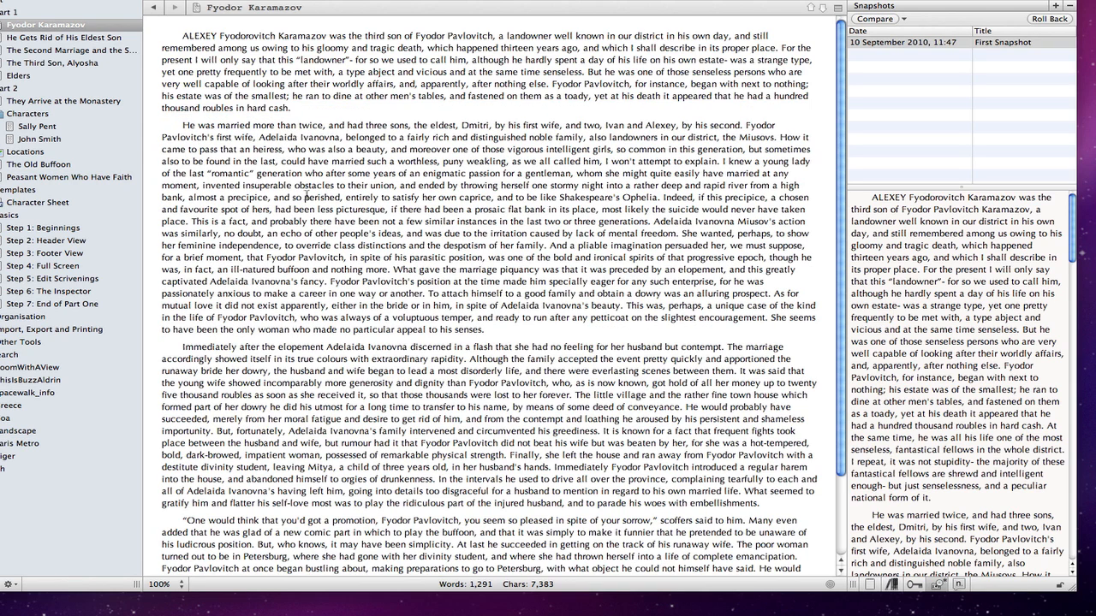
pyautogui.write('Add text here.')
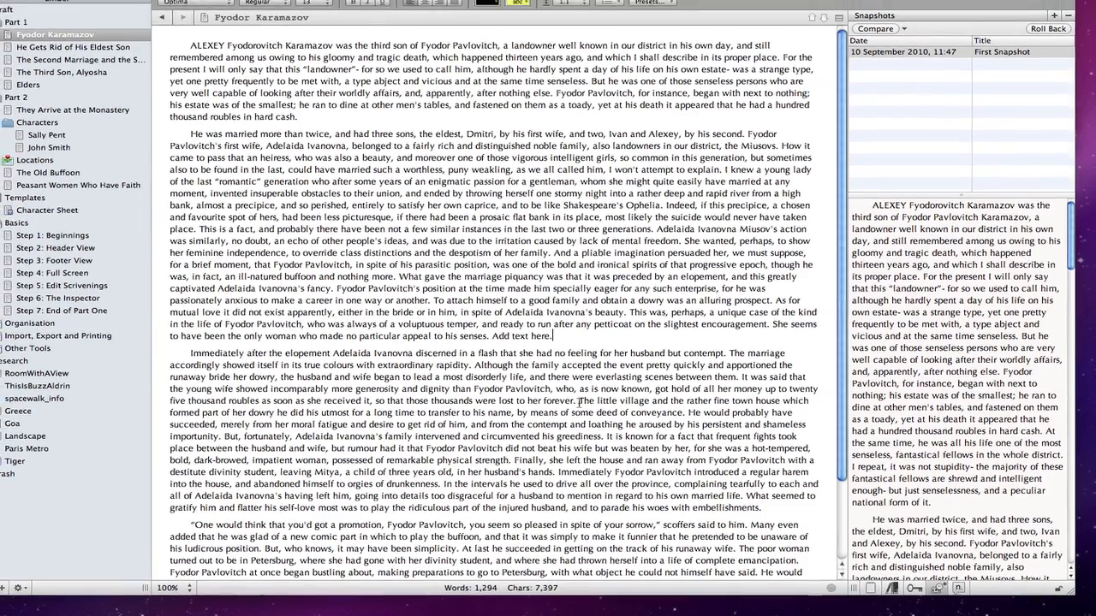
pyautogui.moveTo(209, 370); pyautogui.dragTo(624, 416)
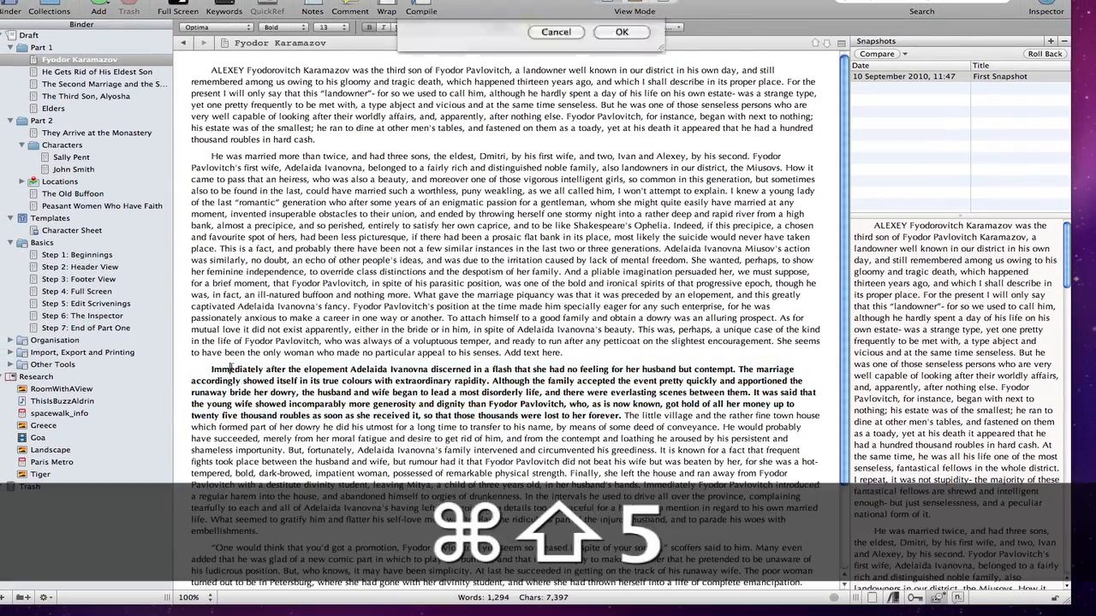
# Save a new snapshot titled 'Second Snapshot' and select the marriages paragraph for deletion
pyautogui.write('Second')
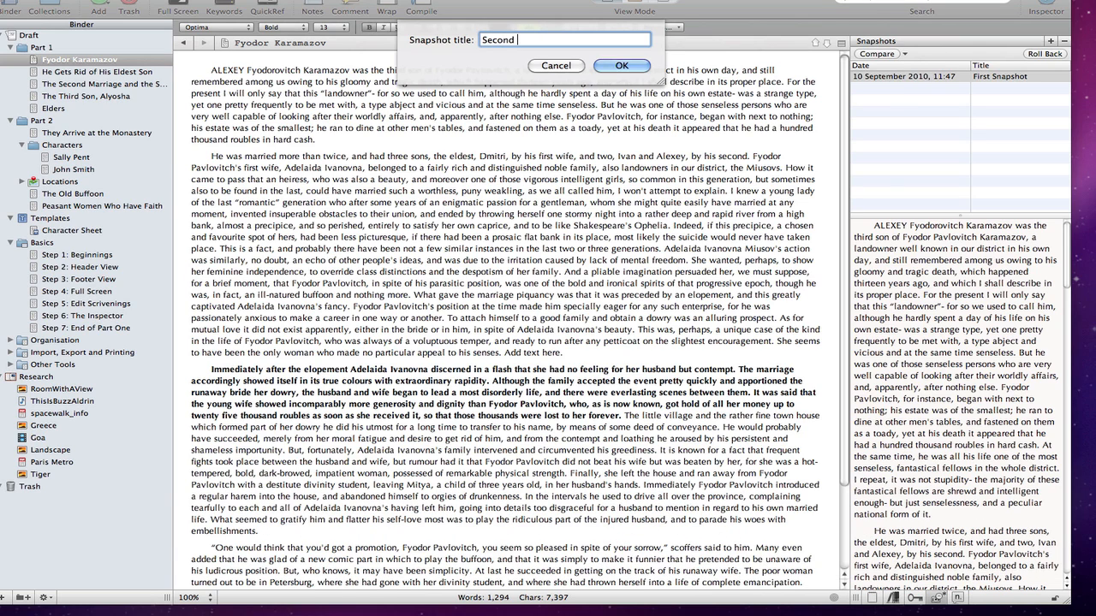
pyautogui.write('Snapshot')
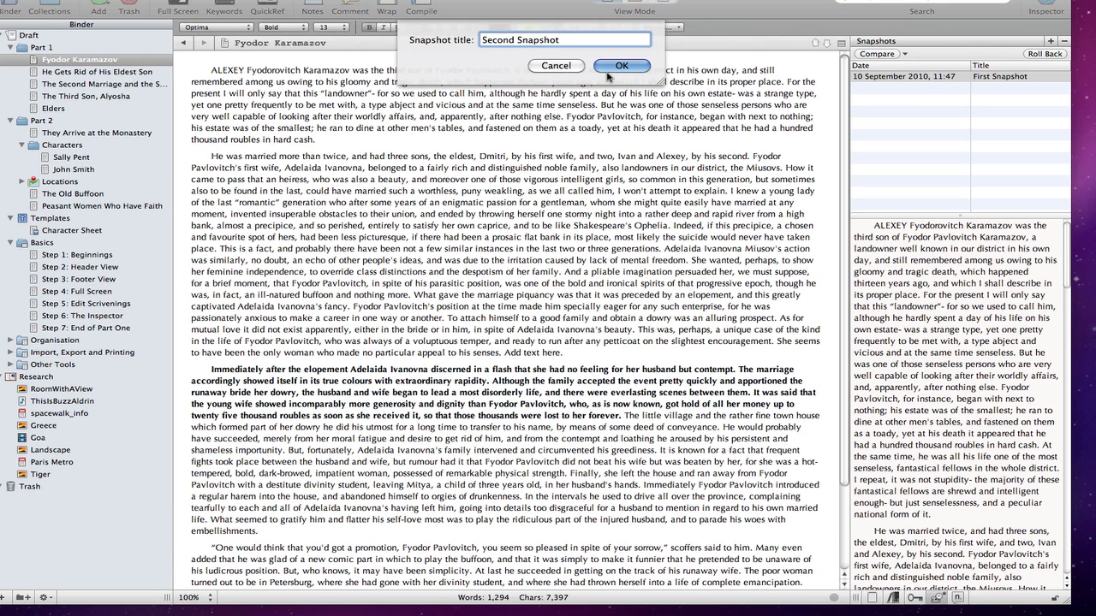
pyautogui.click(621, 65)
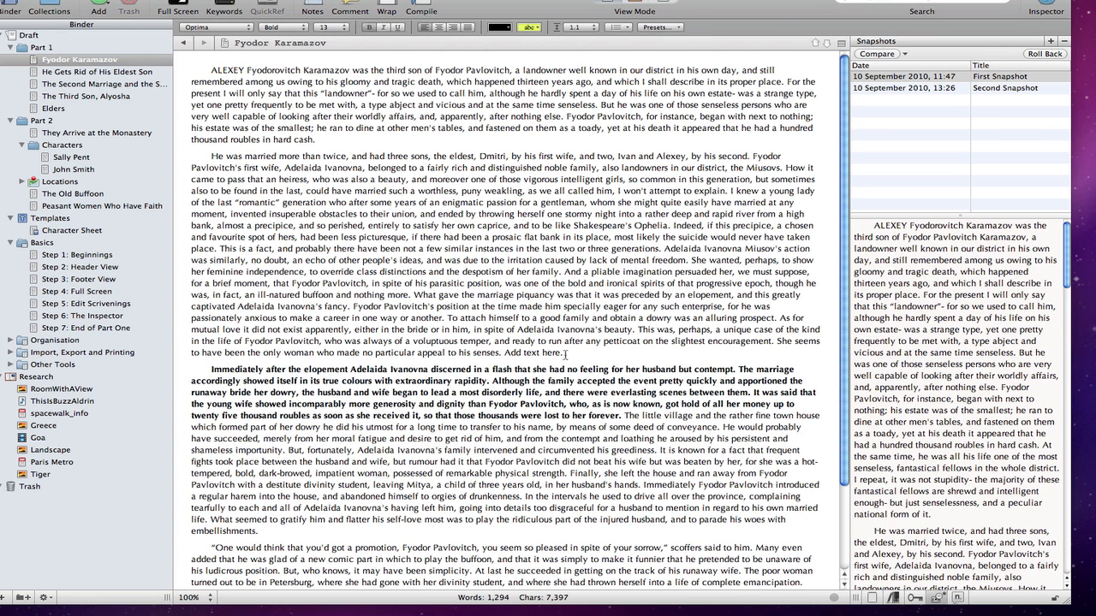
pyautogui.moveTo(196, 154); pyautogui.dragTo(562, 353)
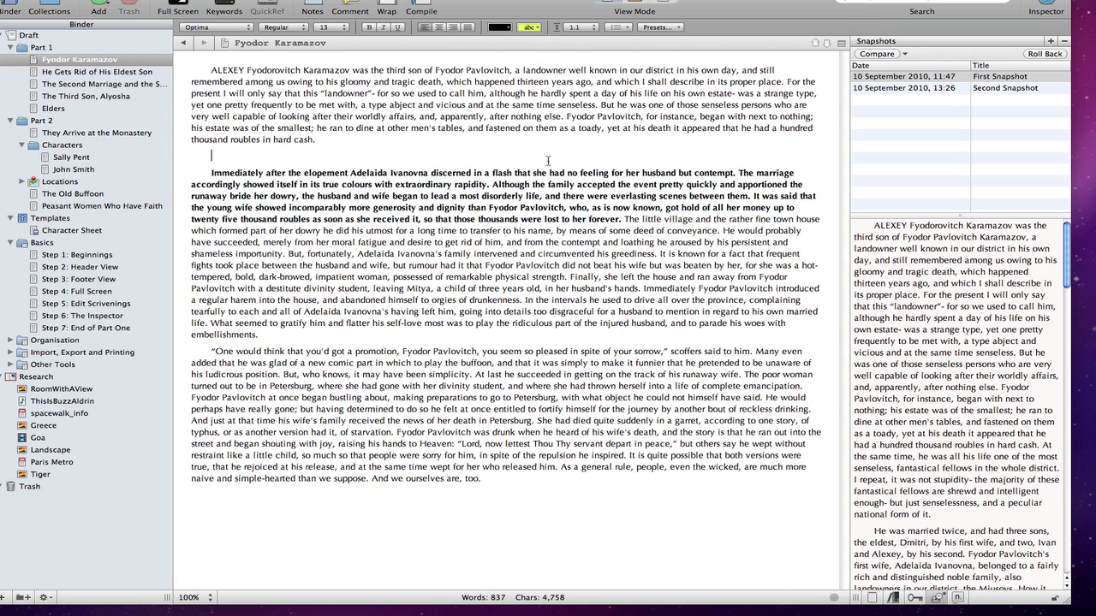
# Roll the document back to Second Snapshot, restoring the marriages paragraph
pyautogui.click(1003, 89)
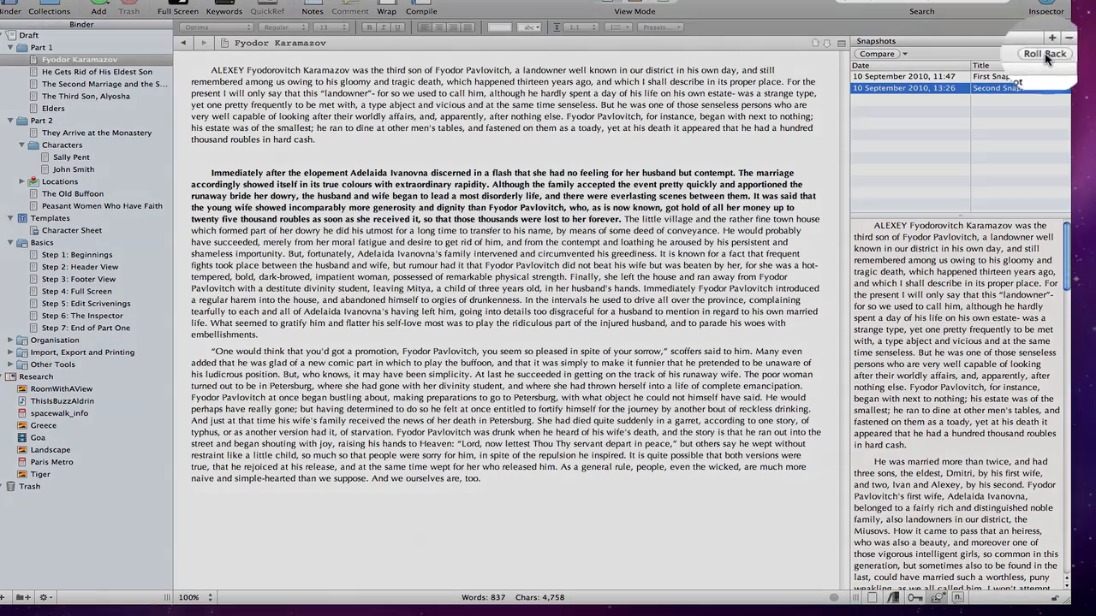
pyautogui.click(1040, 53)
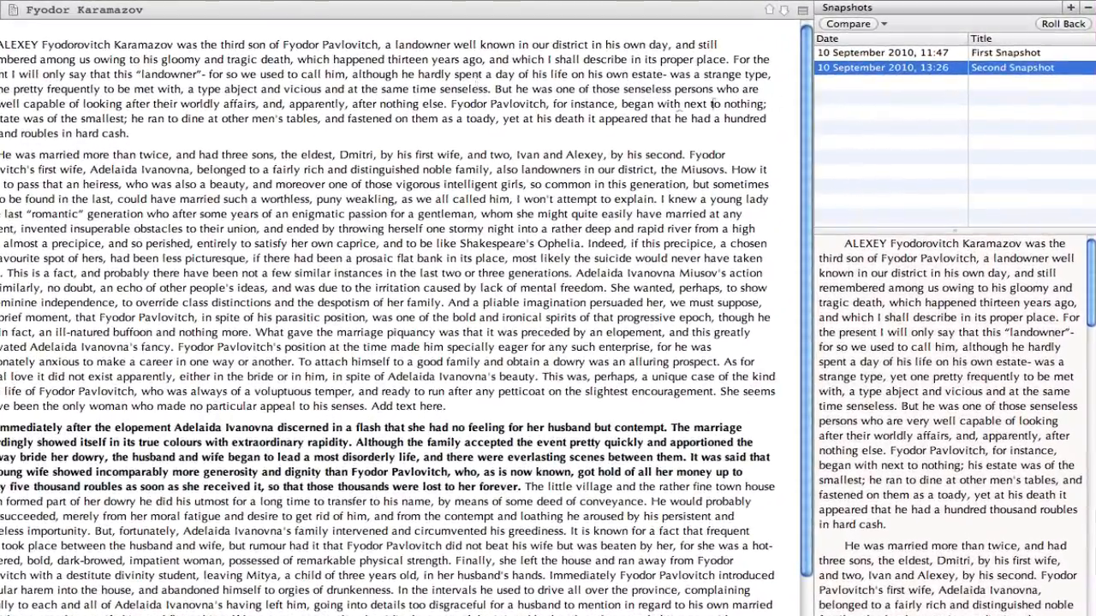
# Compare First Snapshot against the current text and review the marked changes
pyautogui.click(993, 51)
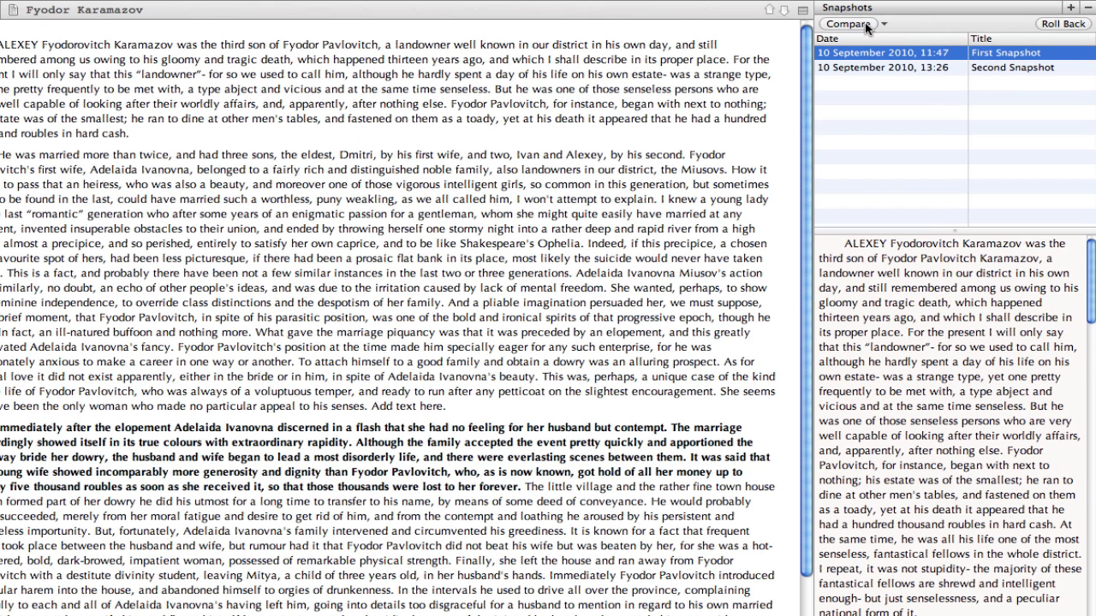
pyautogui.click(843, 24)
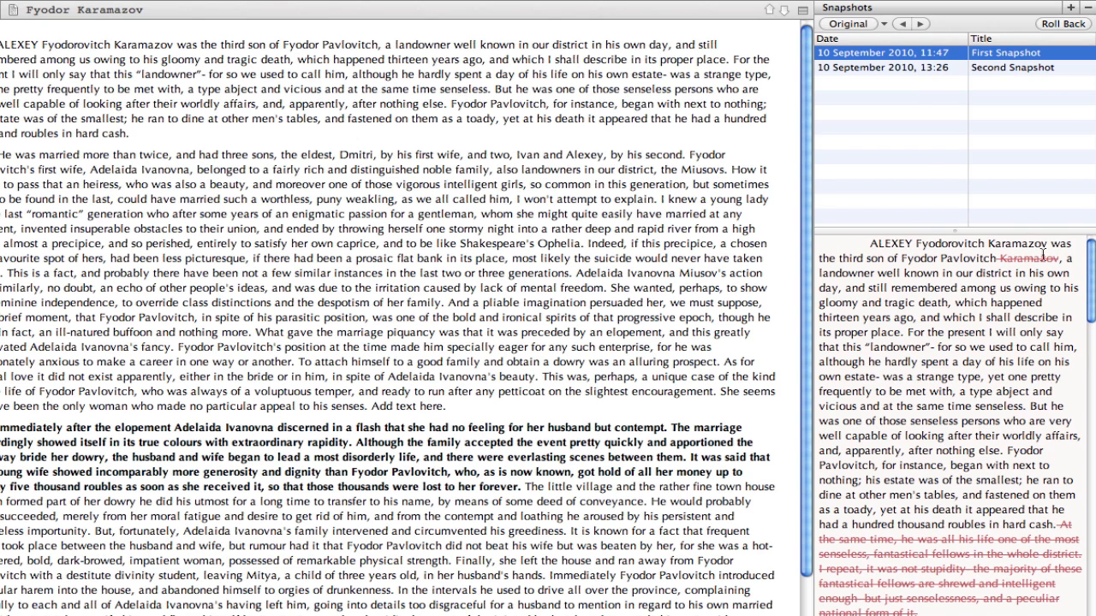
pyautogui.scroll(-3)
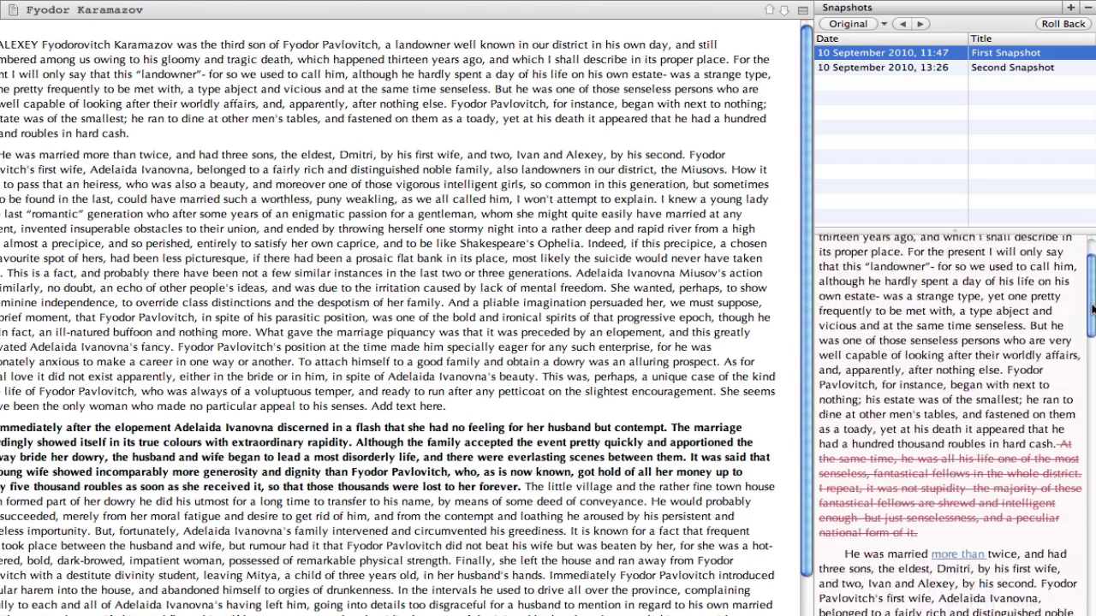
pyautogui.scroll(-3)
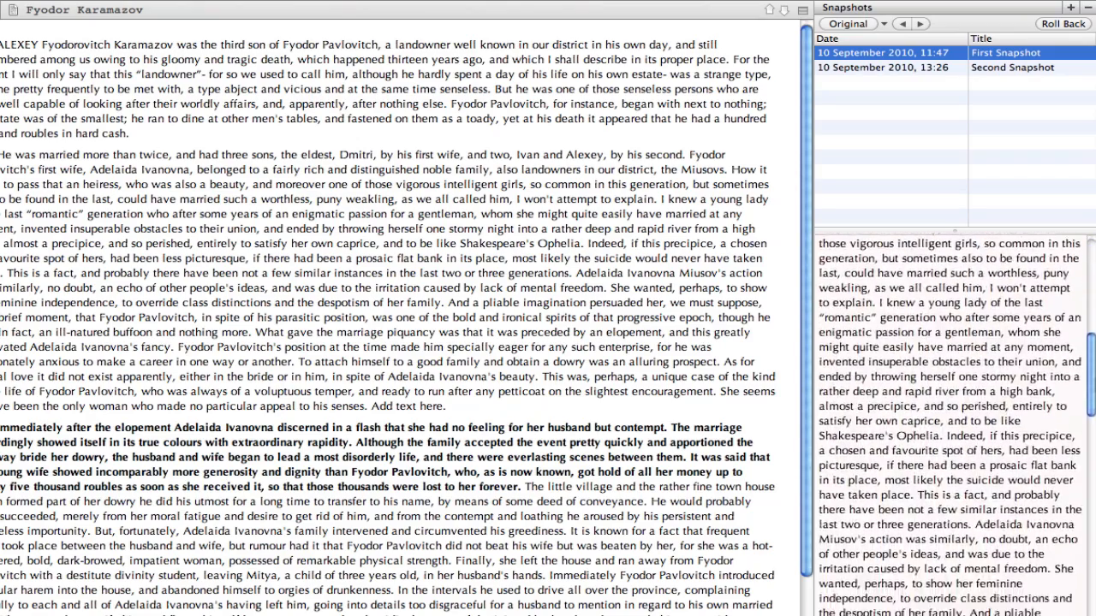
pyautogui.scroll(-3)
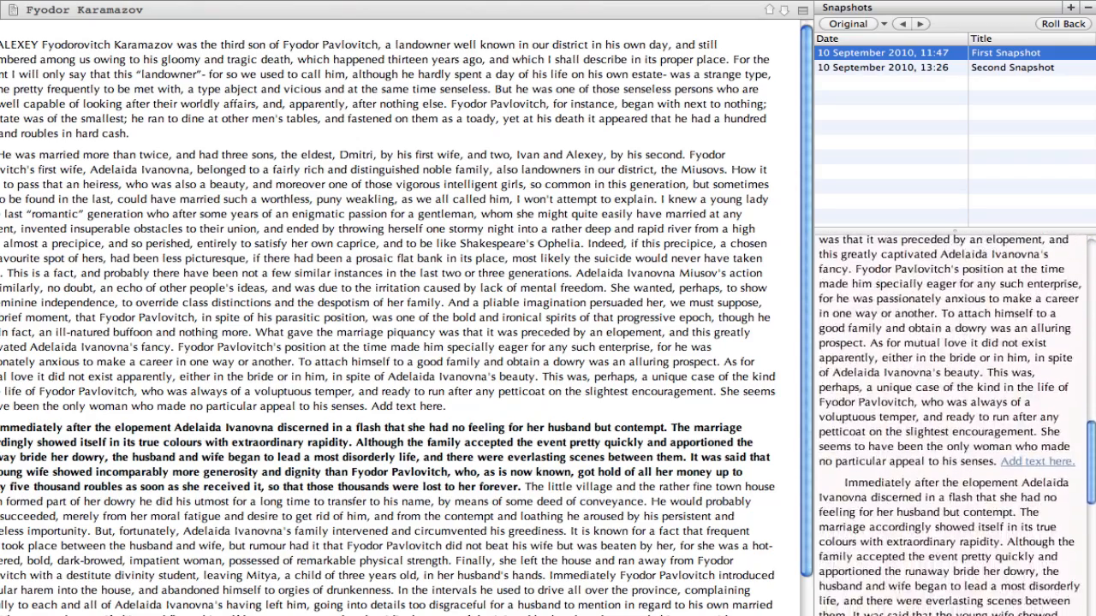
pyautogui.scroll(-3)
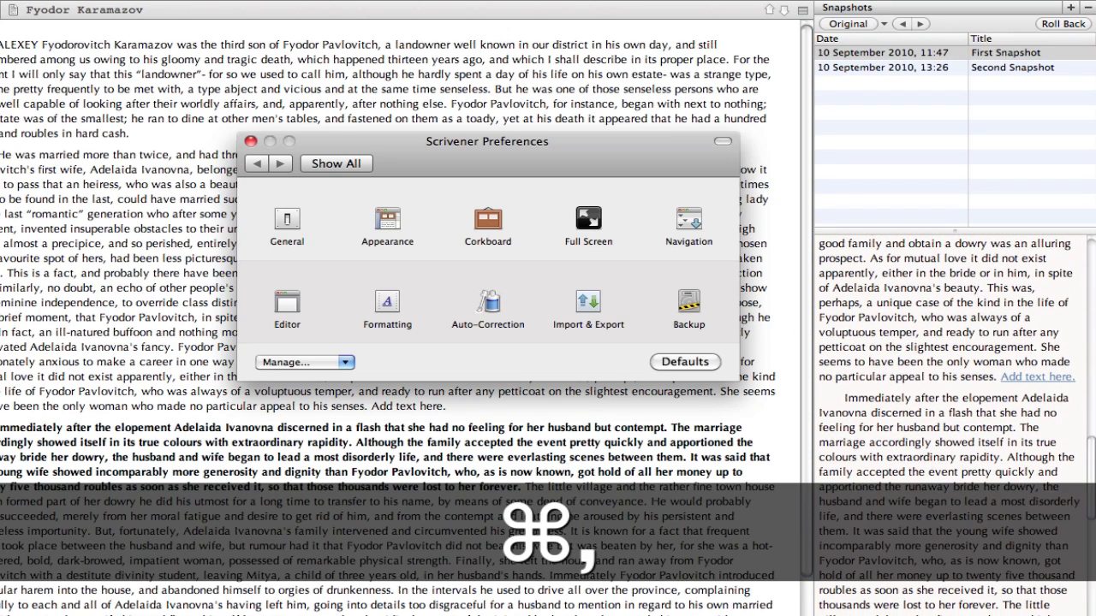
# Review the Snapshots new-text colour under Appearance > Customizable Colors, then close Preferences
pyautogui.click(387, 219)
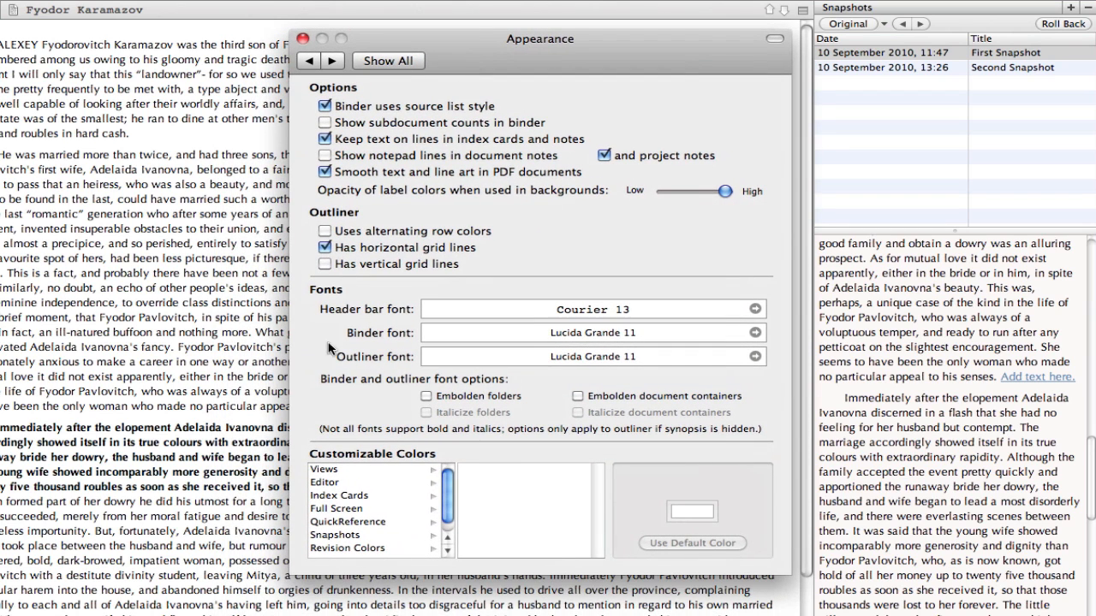
pyautogui.click(329, 534)
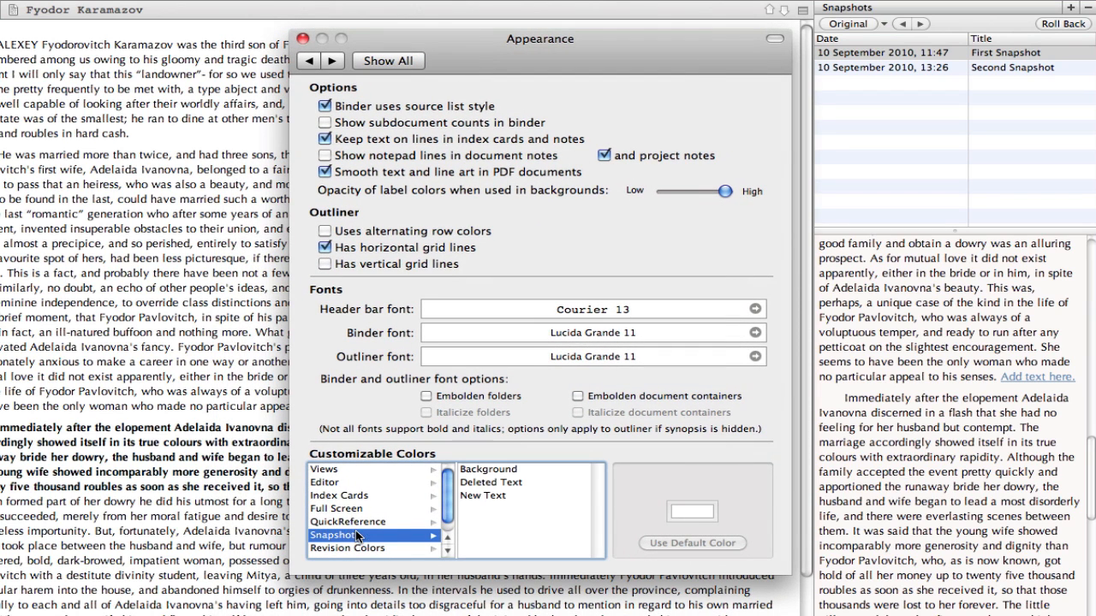
pyautogui.click(483, 495)
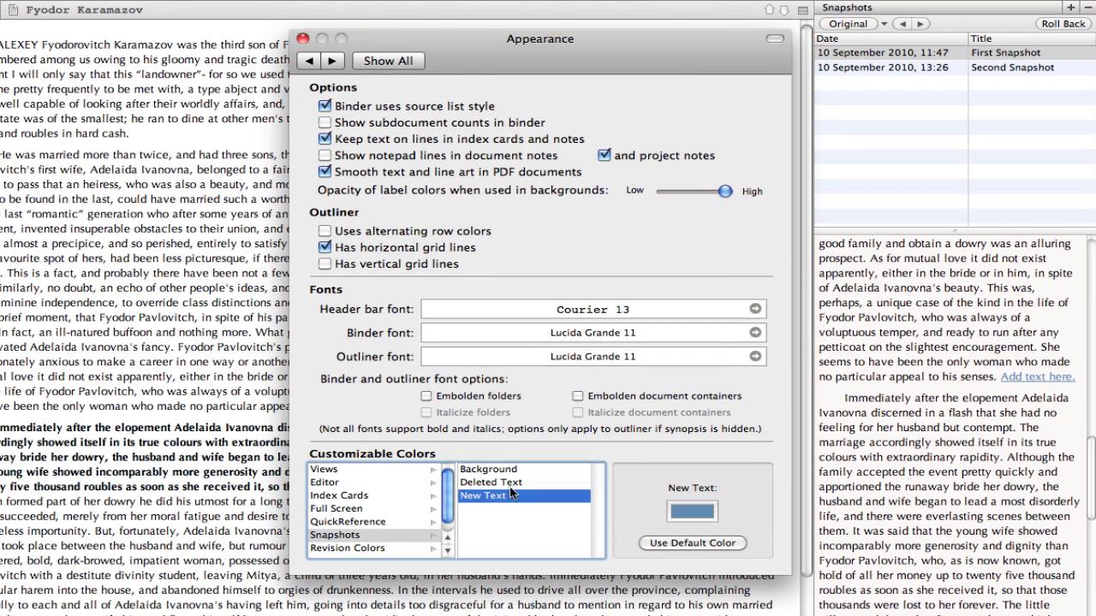
pyautogui.click(303, 38)
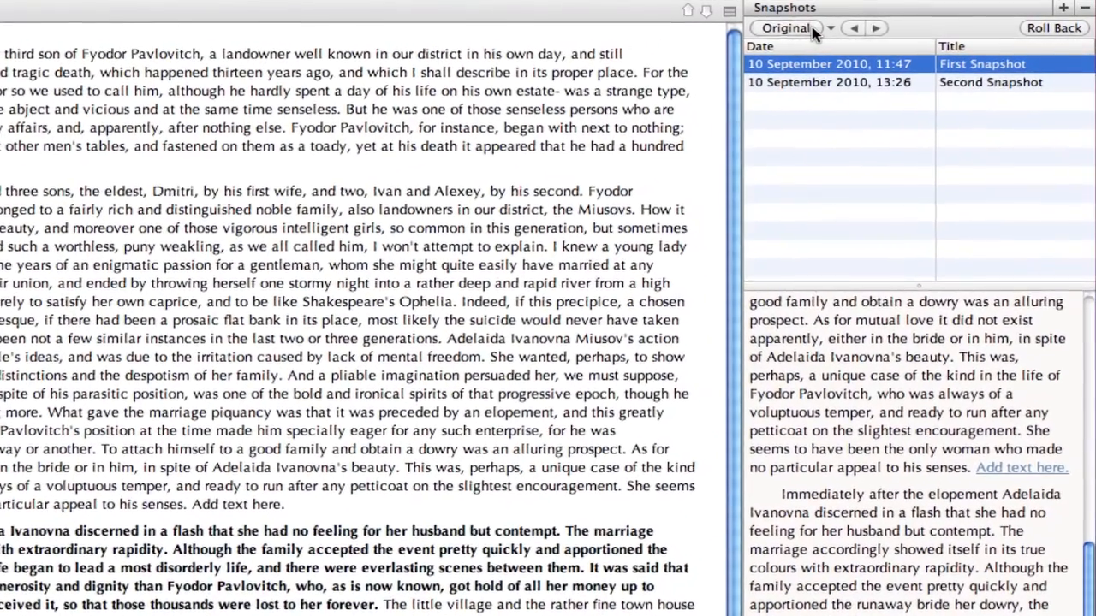
# Toggle the snapshot pane between Original and Compare and add the sentence 'Even more text'
pyautogui.click(784, 28)
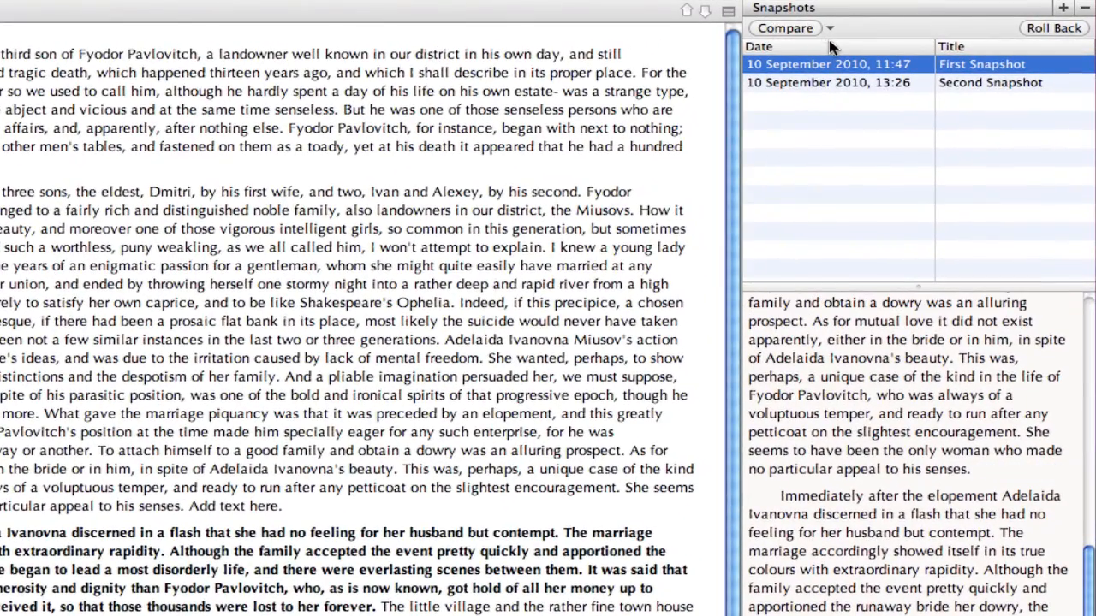
pyautogui.click(784, 28)
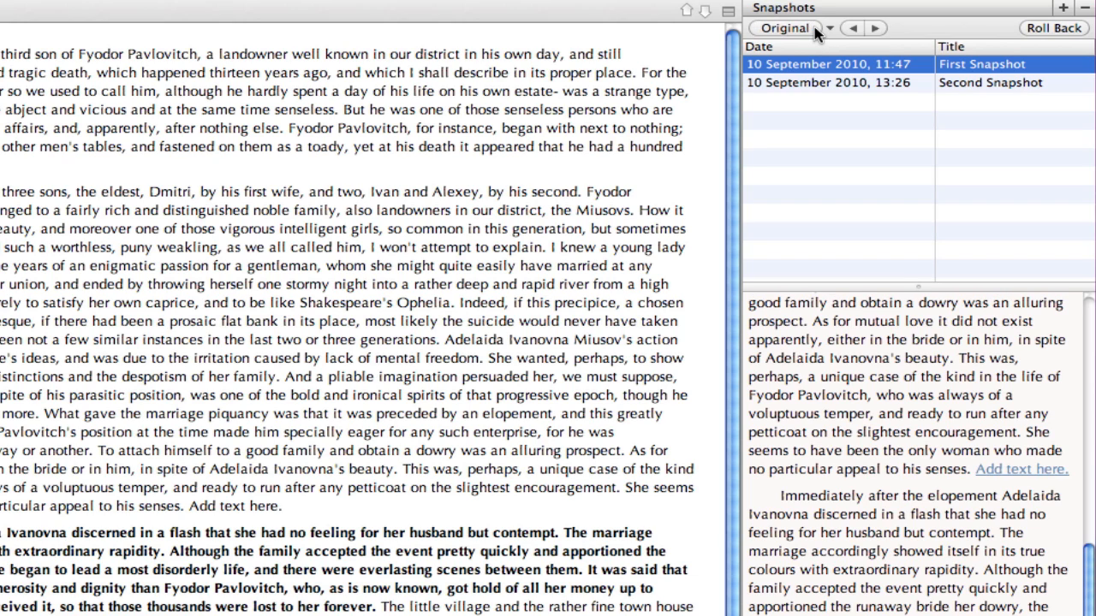
pyautogui.click(784, 28)
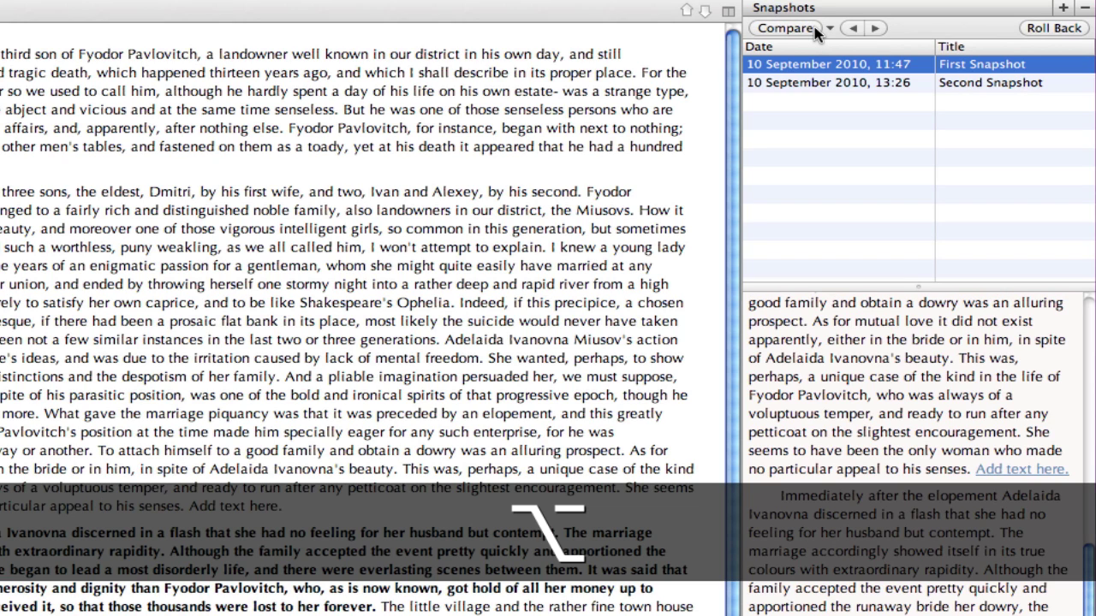
pyautogui.click(784, 27)
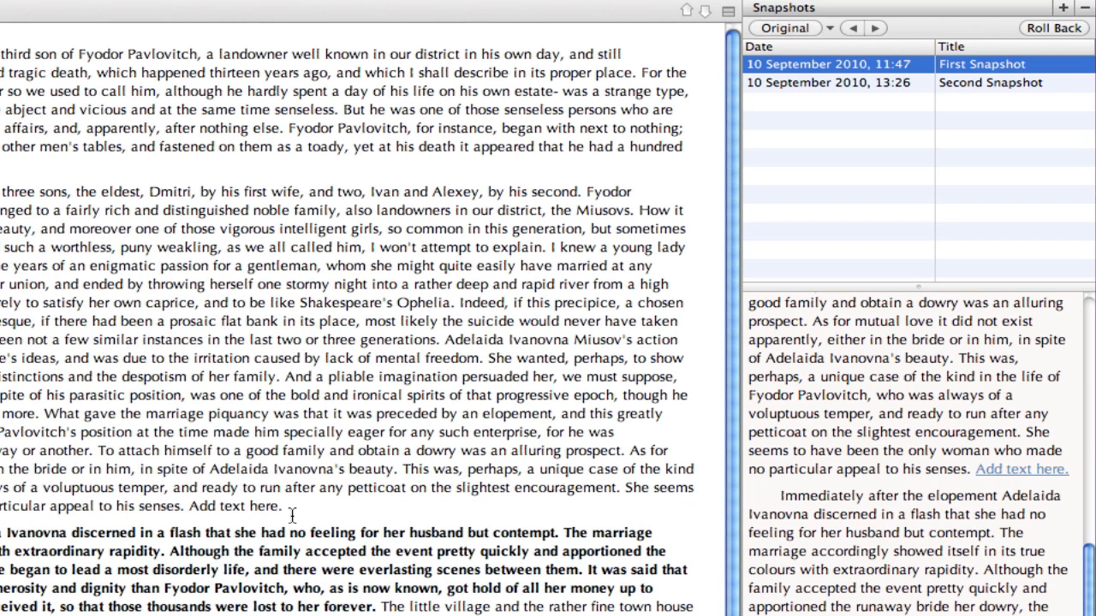
pyautogui.write('Even more text.')
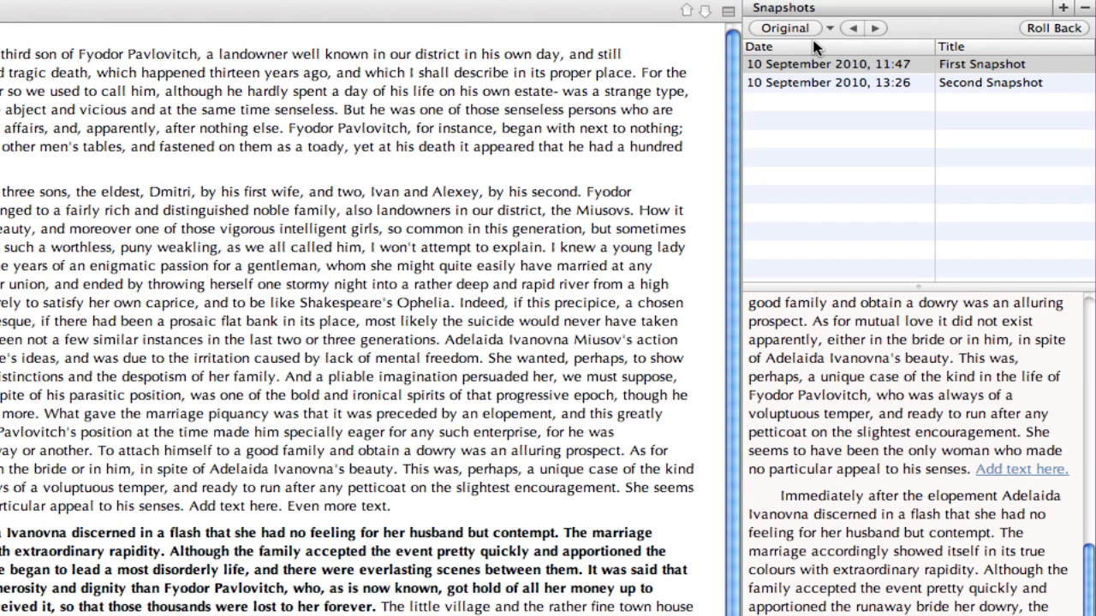
pyautogui.click(784, 27)
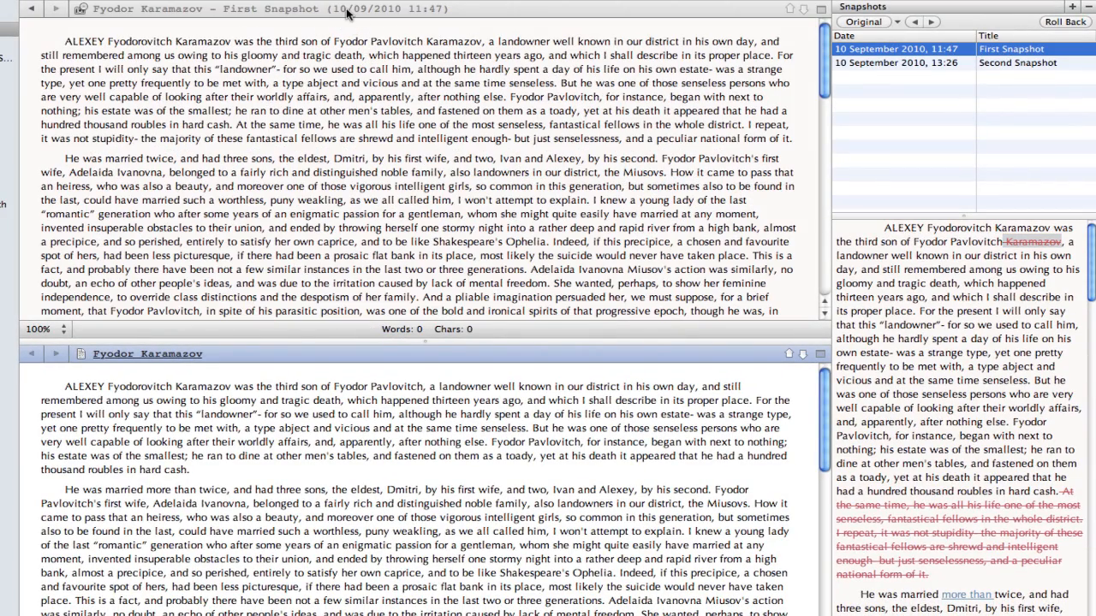
pyautogui.moveTo(911, 71)
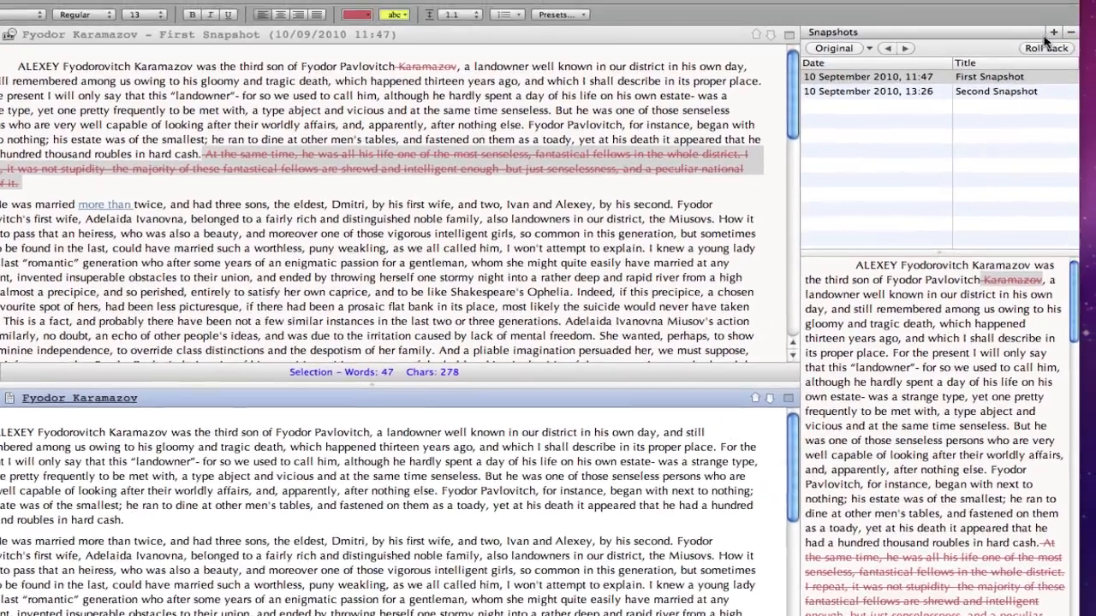
pyautogui.moveTo(1003, 103)
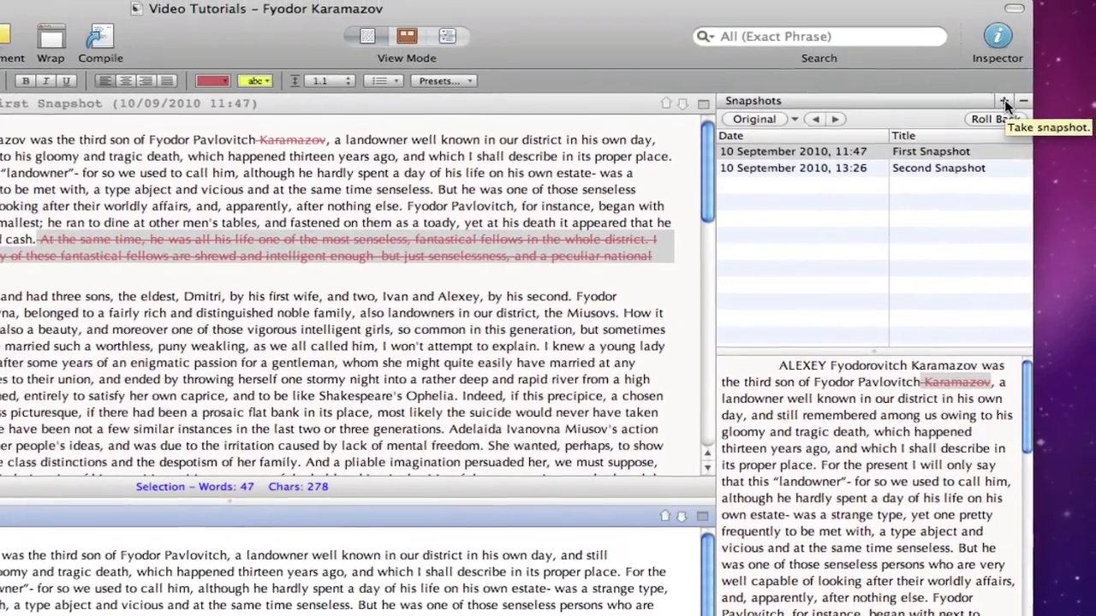
# Take a new untitled snapshot, then compare First Snapshot with Second Snapshot
pyautogui.click(1000, 99)
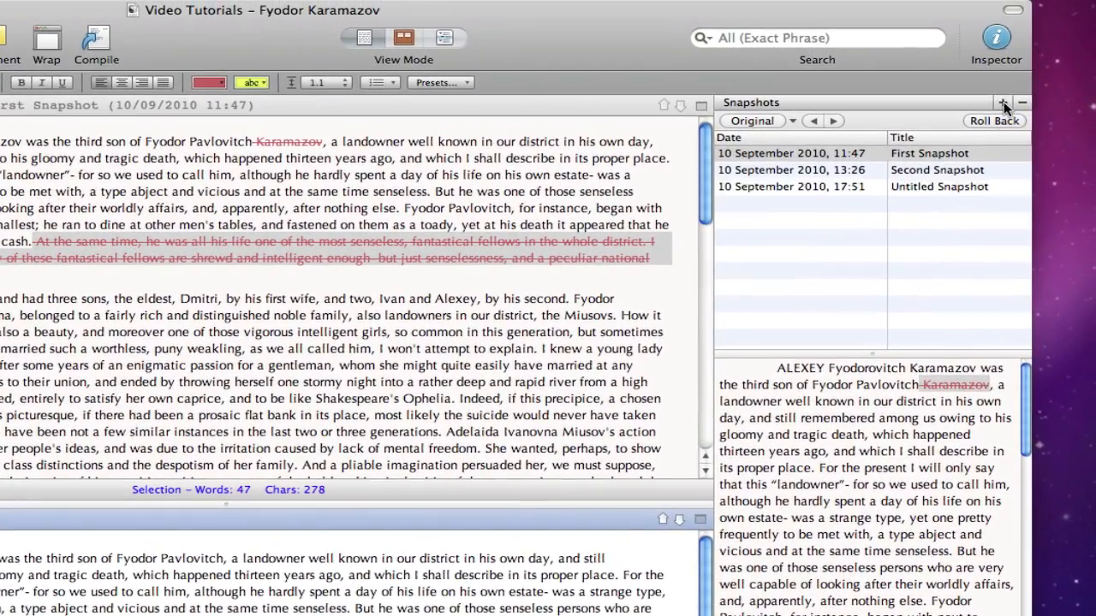
pyautogui.moveTo(958, 141)
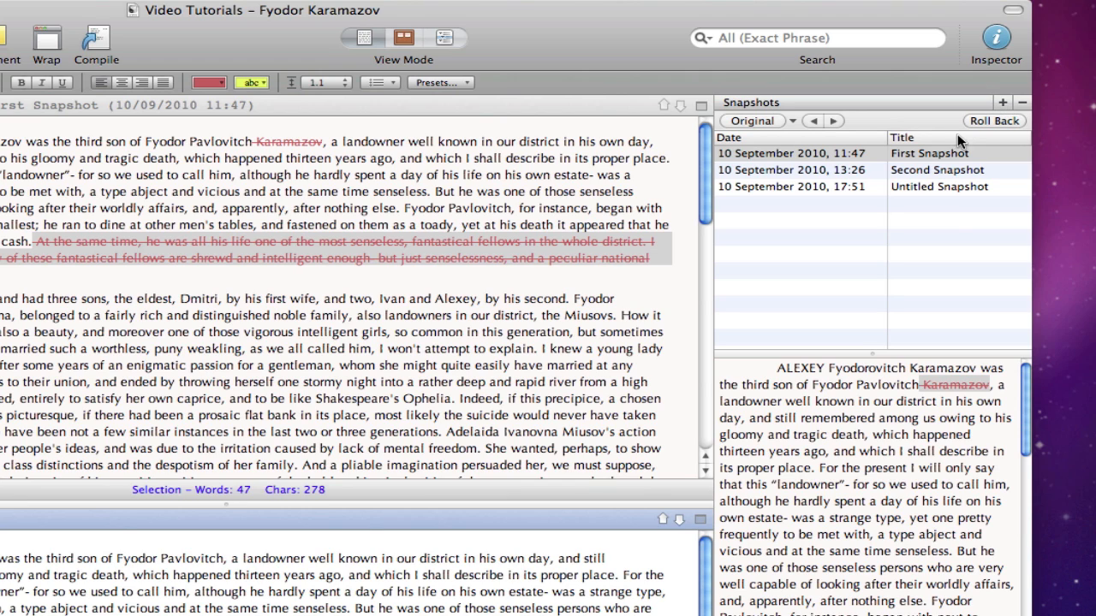
pyautogui.click(927, 154)
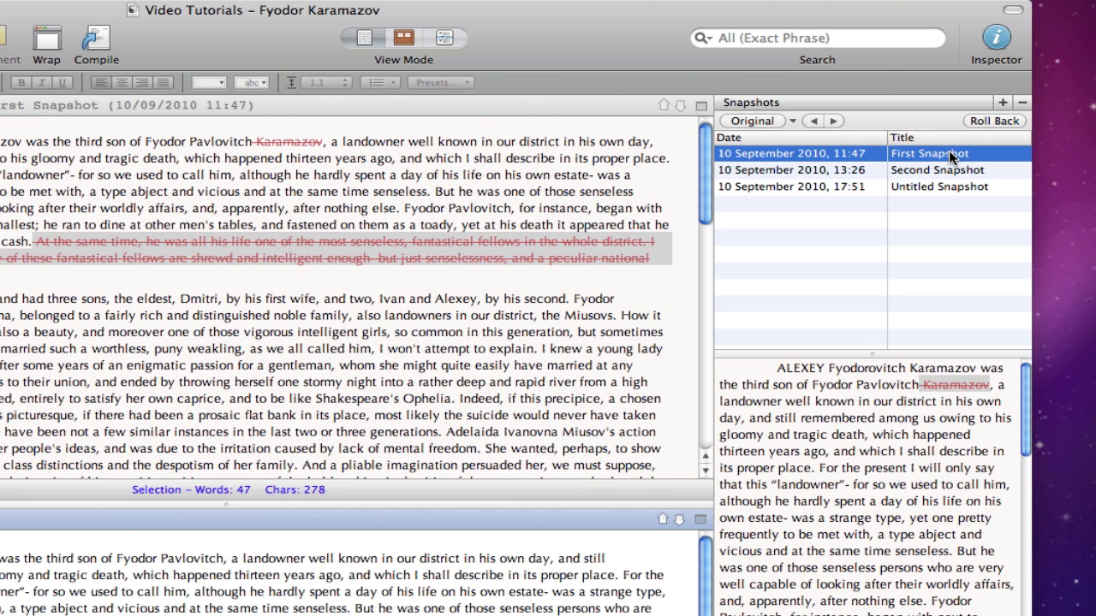
pyautogui.click(751, 120)
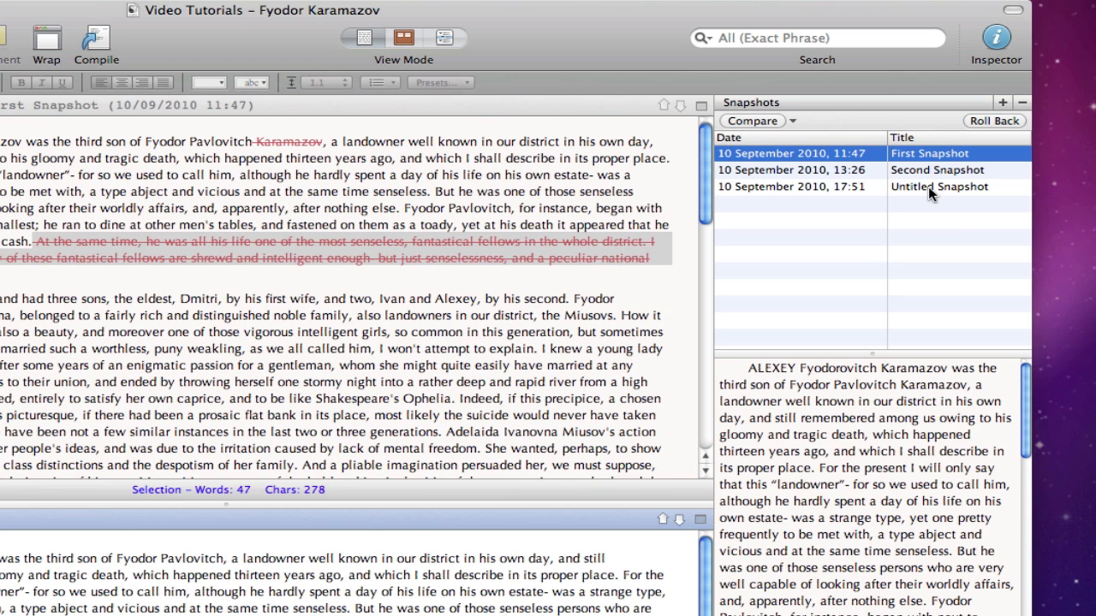
pyautogui.click(938, 186)
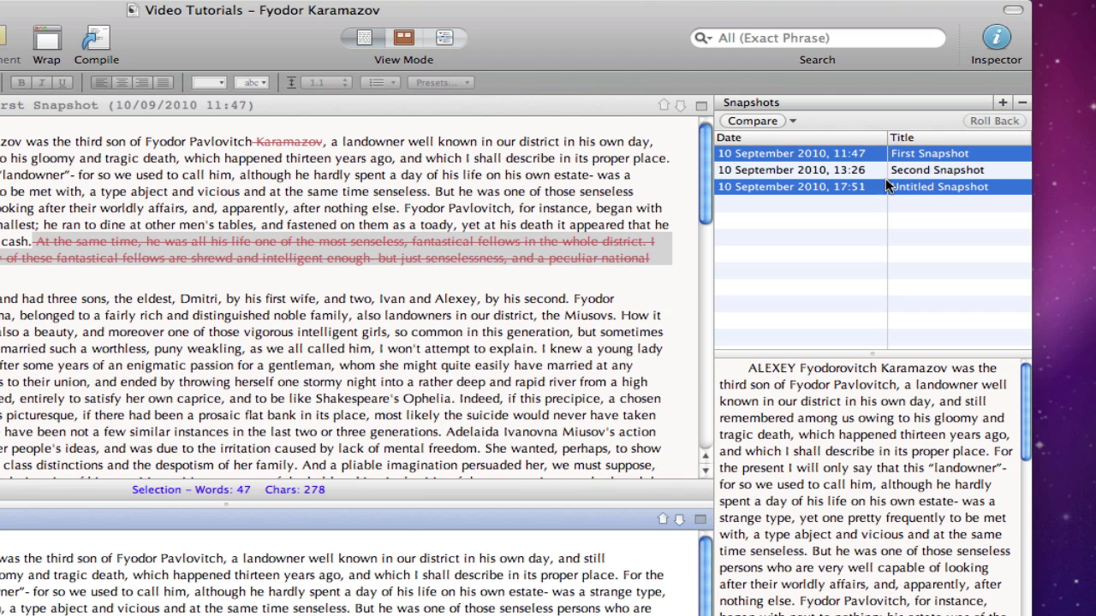